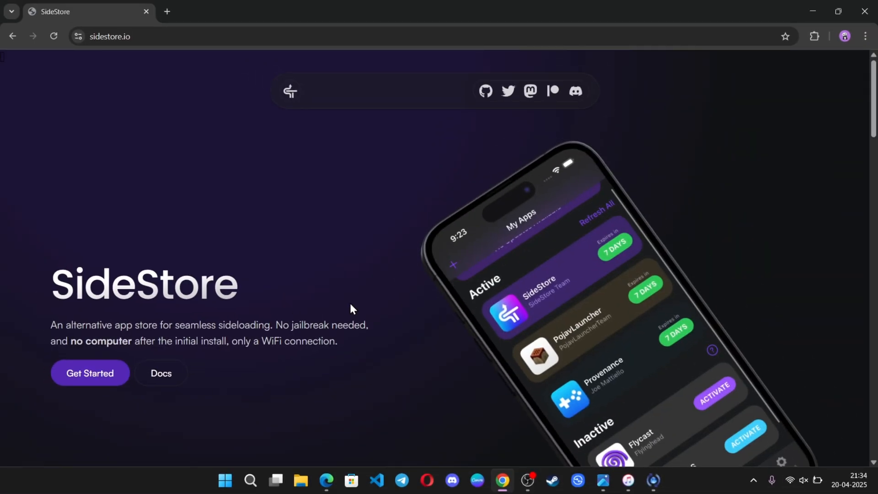
Scroll the sidestore.io homepage past the Apps section down to the Downloading AltServer step.
scroll("down", 3)
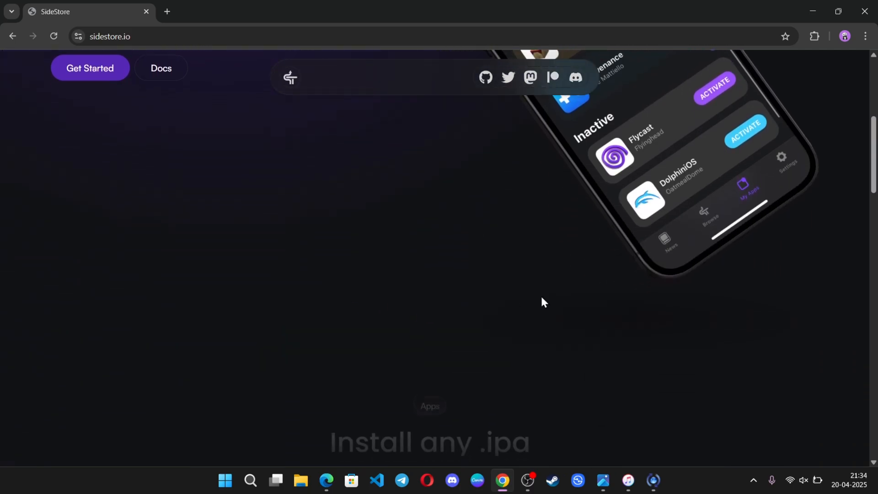
scroll("down", 3)
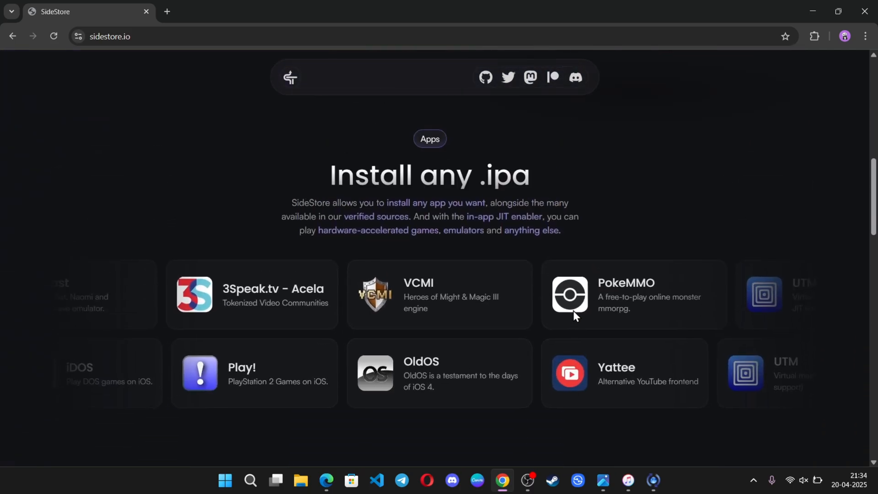
scroll("down", 3)
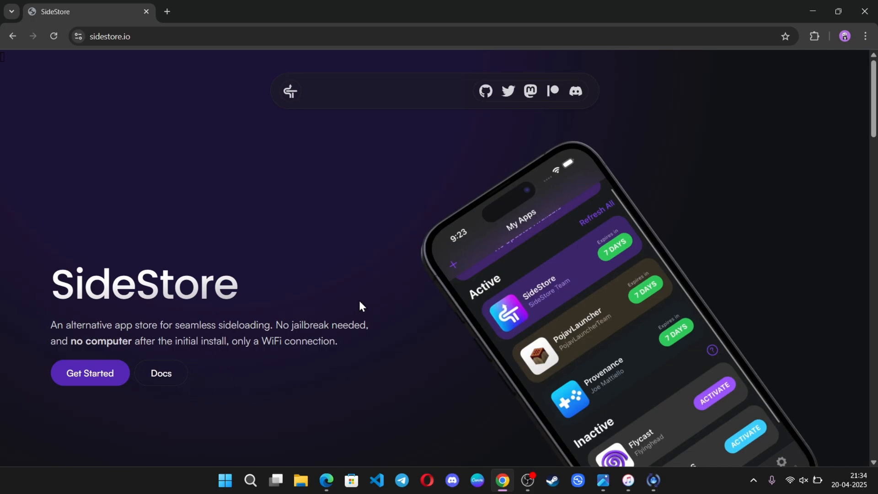
scroll("down", 3)
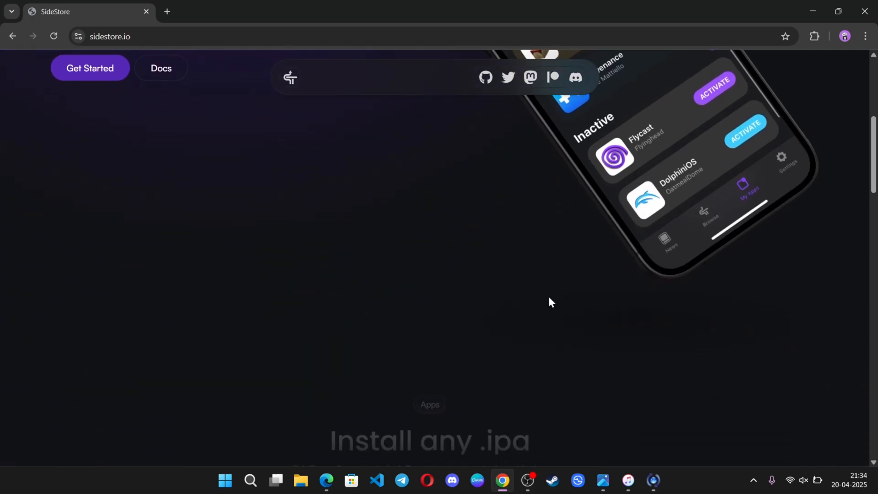
scroll("down", 3)
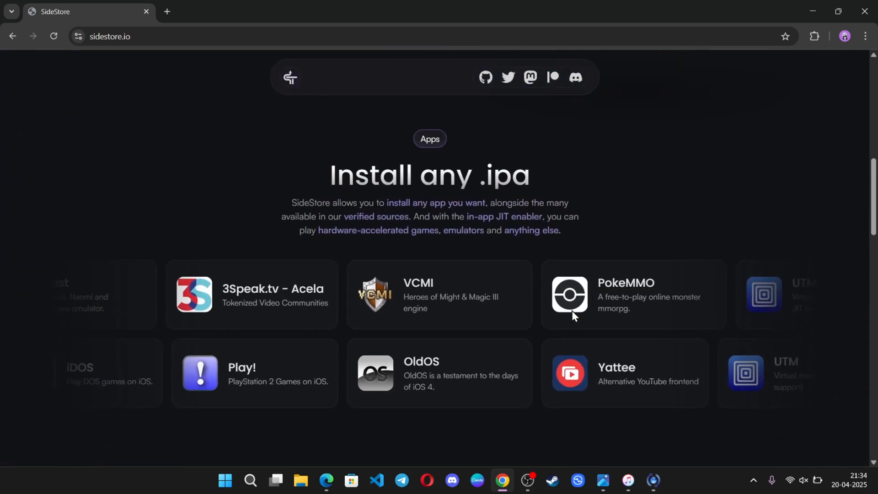
scroll("down", 3)
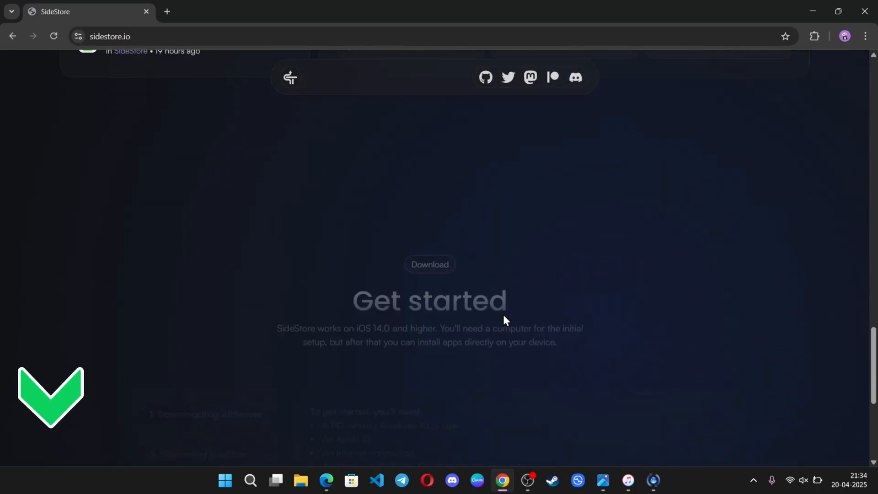
scroll("down", 3)
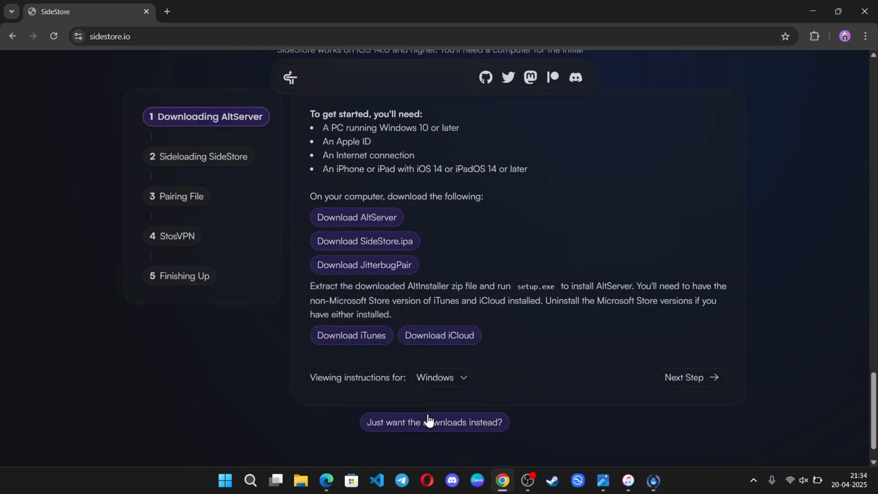
Download the iCloud installer, the other required setup file and the JitterbugPair tool.
left_click(440, 335)
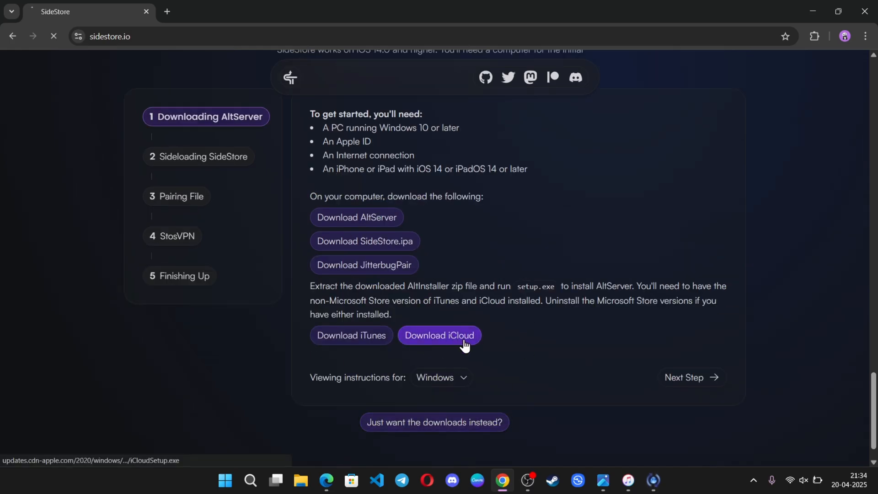
left_click(439, 335)
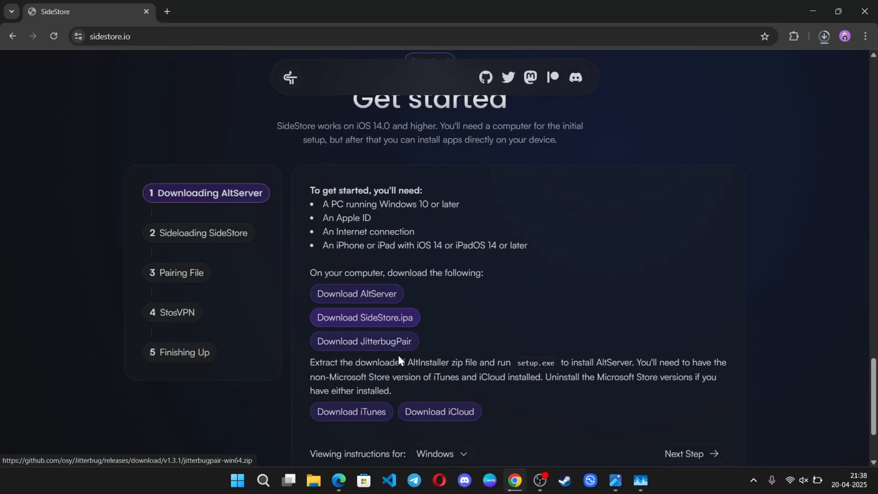
left_click(365, 318)
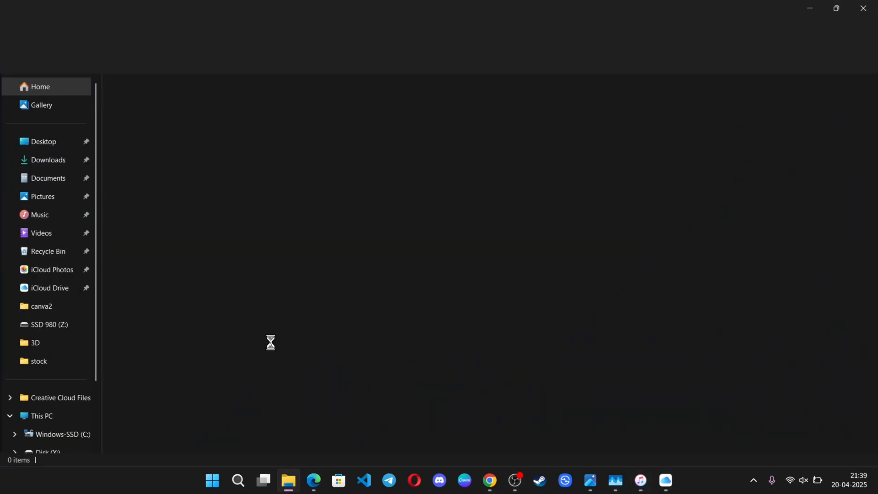
Extract the altinstaller archive in Downloads and enter the extracted altinstaller folder.
left_click(48, 159)
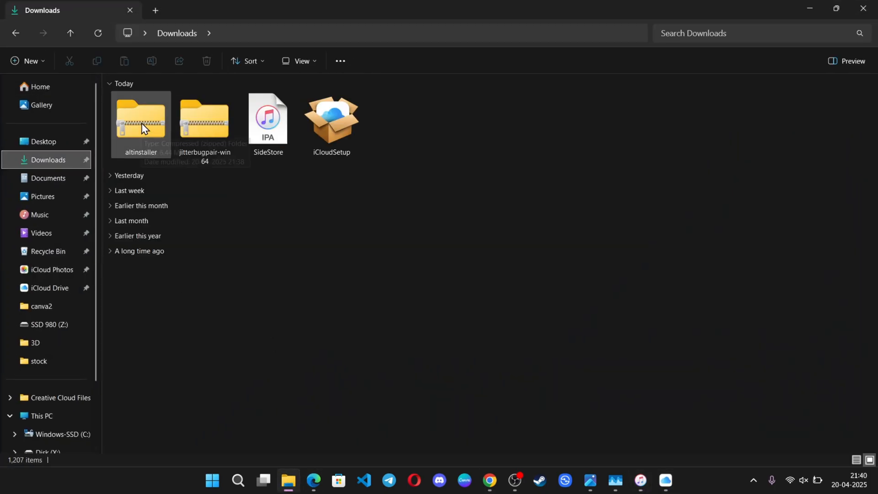
right_click(141, 119)
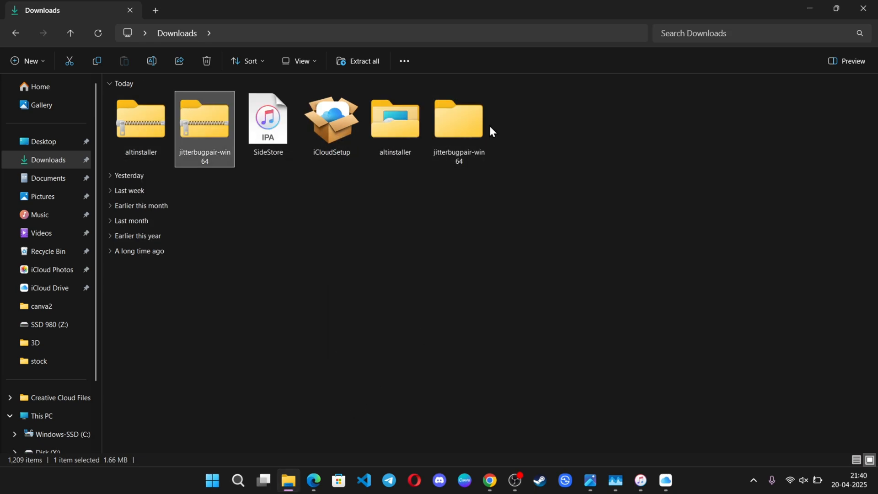
left_click(395, 119)
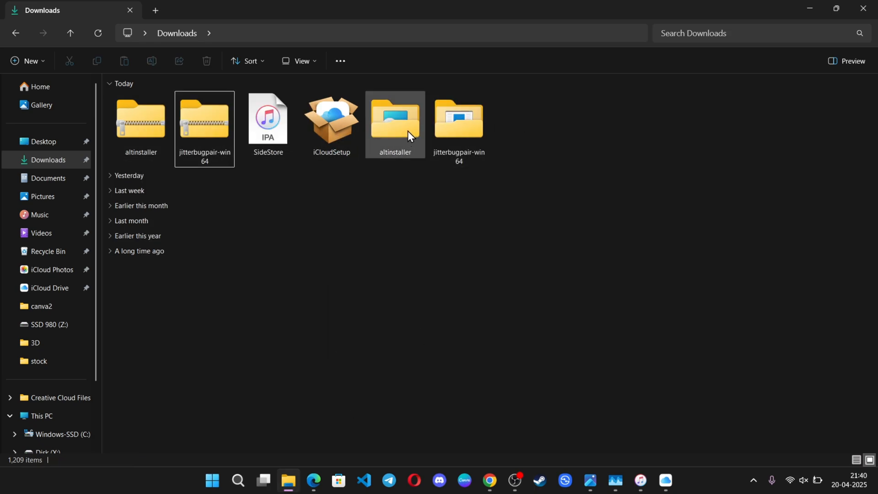
double_click(395, 118)
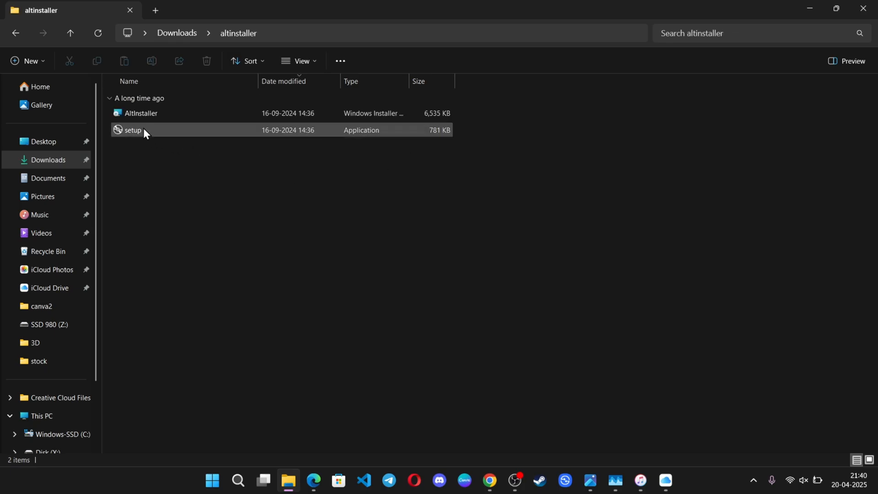
Run the AltServer setup with the default installation folder and finish the wizard.
double_click(132, 130)
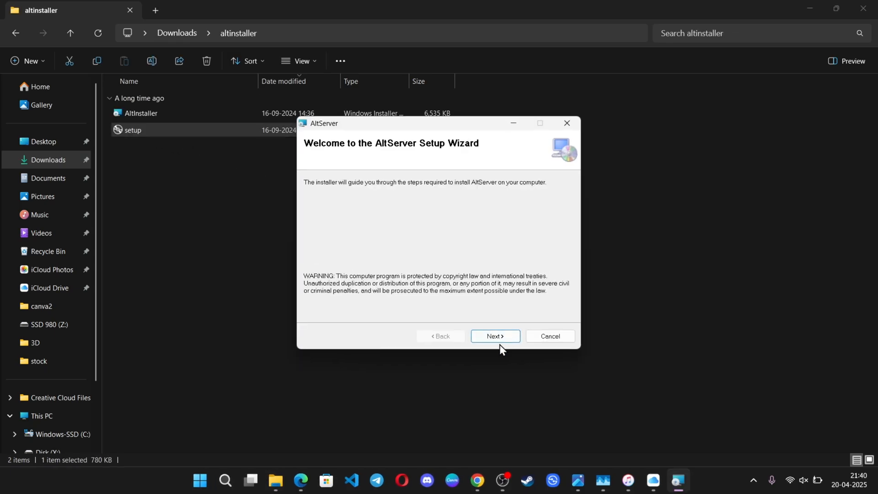
left_click(495, 336)
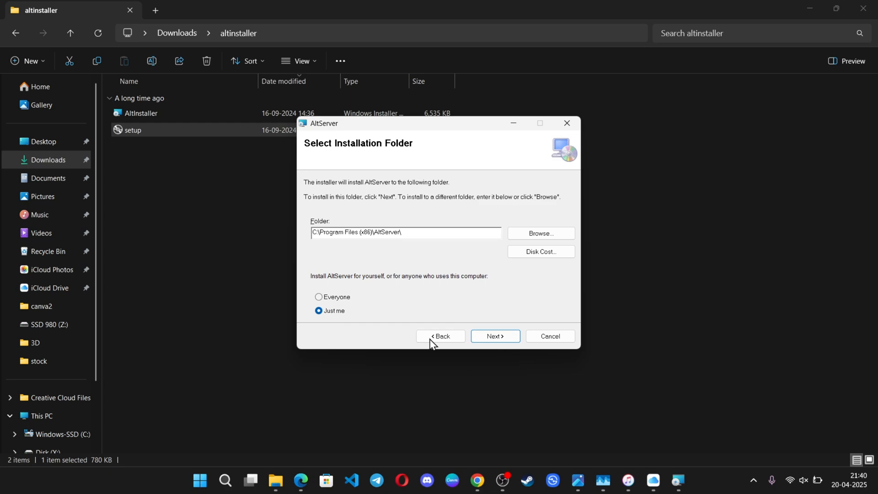
left_click(495, 336)
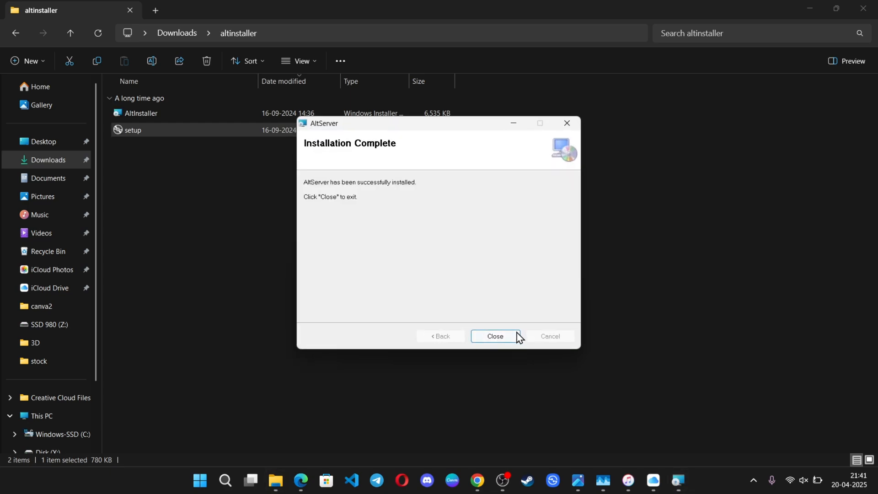
left_click(495, 335)
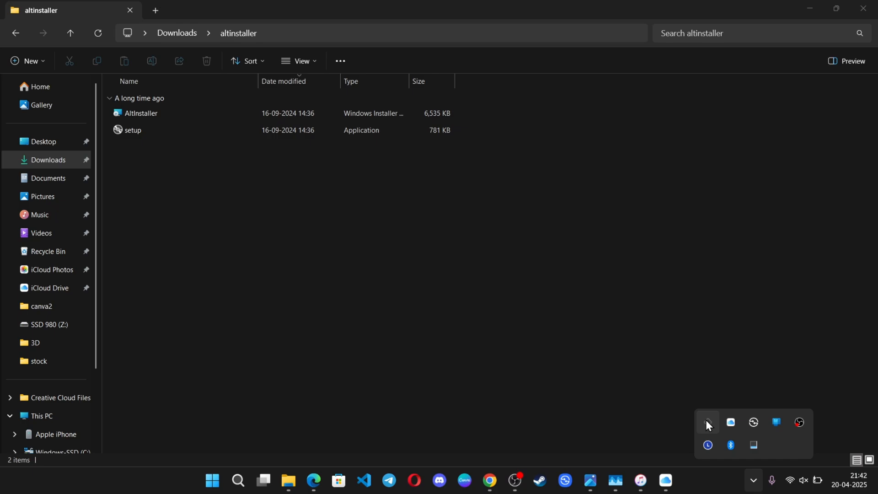
From the AltServer tray icon, sideload the .ipa onto the iPhone and enter the Apple ID credentials.
left_click(707, 422)
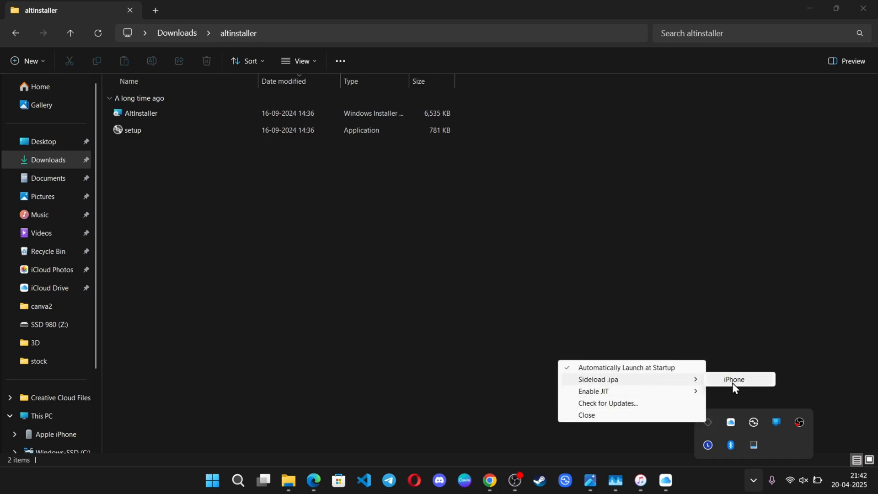
left_click(734, 383)
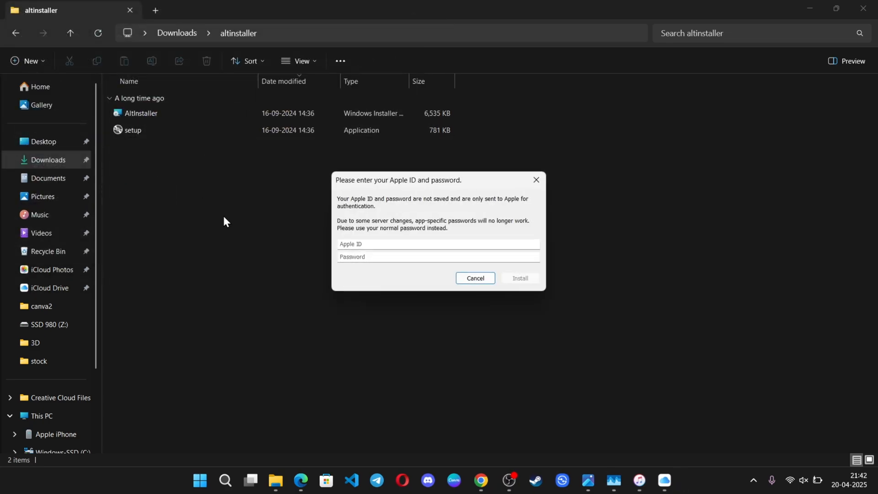
left_click(439, 243)
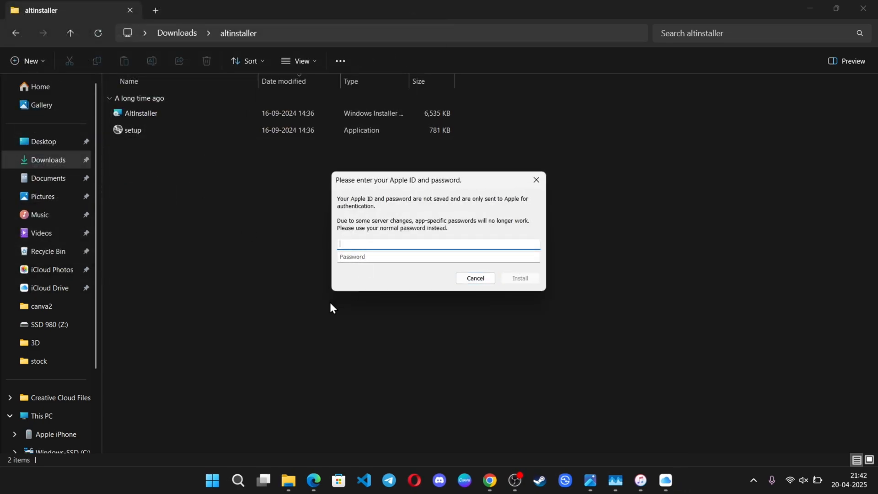
left_click(475, 278)
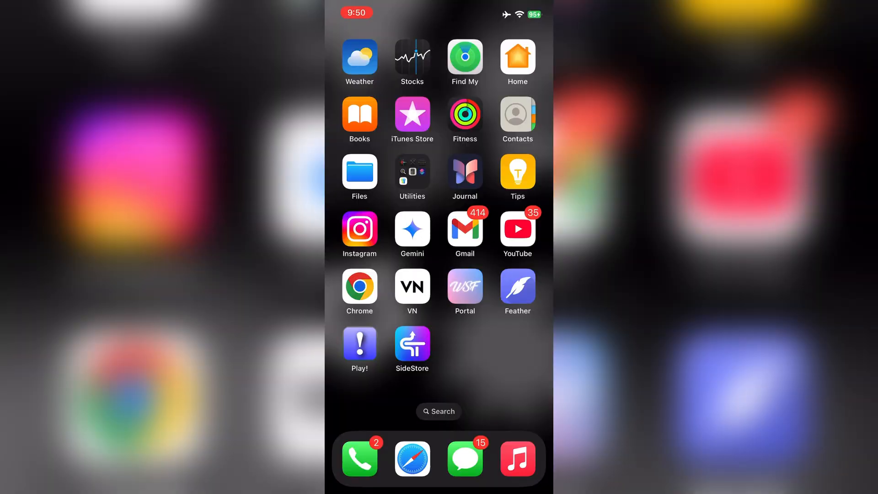
Launch the newly installed SideStore app from the iPhone home screen.
left_click(411, 344)
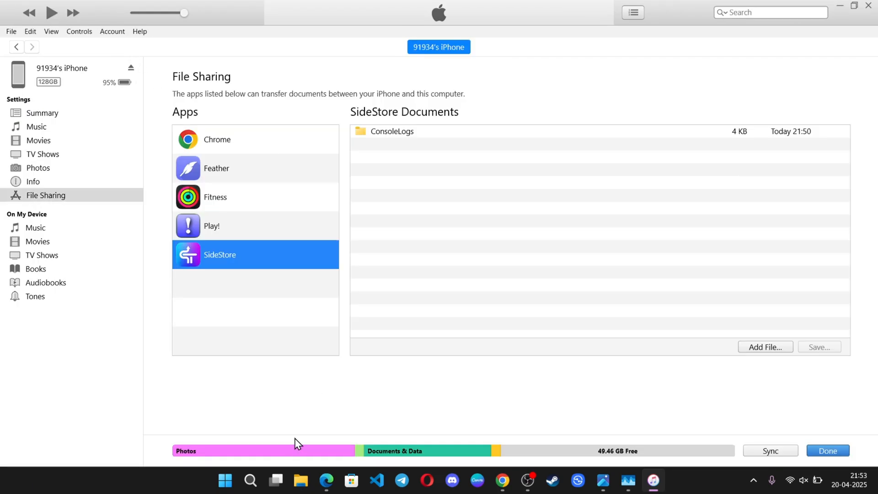
View SideStore's shared documents on the iPhone's iTunes File Sharing page.
left_click(301, 480)
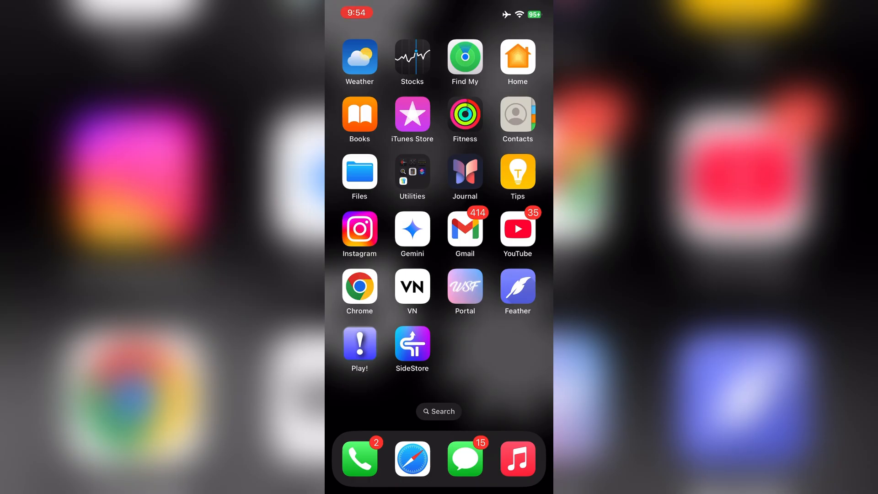
In SideStore's Settings, sign in with the Apple ID and password.
left_click(359, 173)
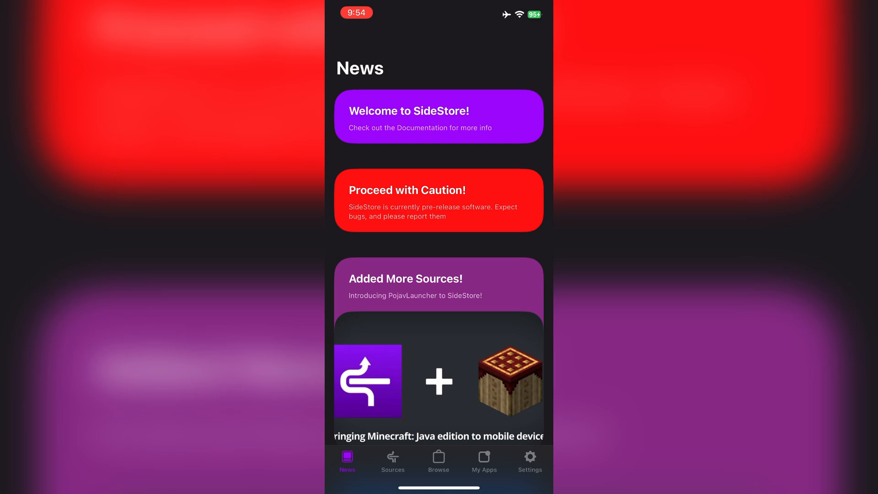
left_click(530, 459)
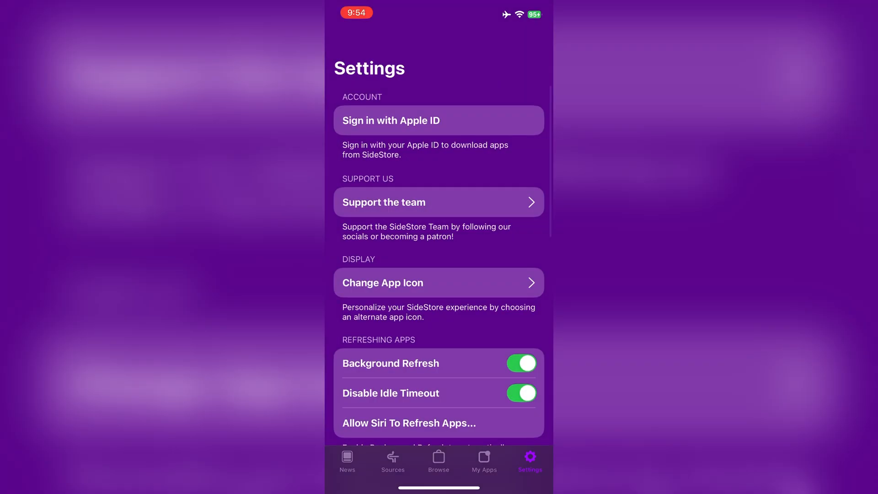
left_click(438, 120)
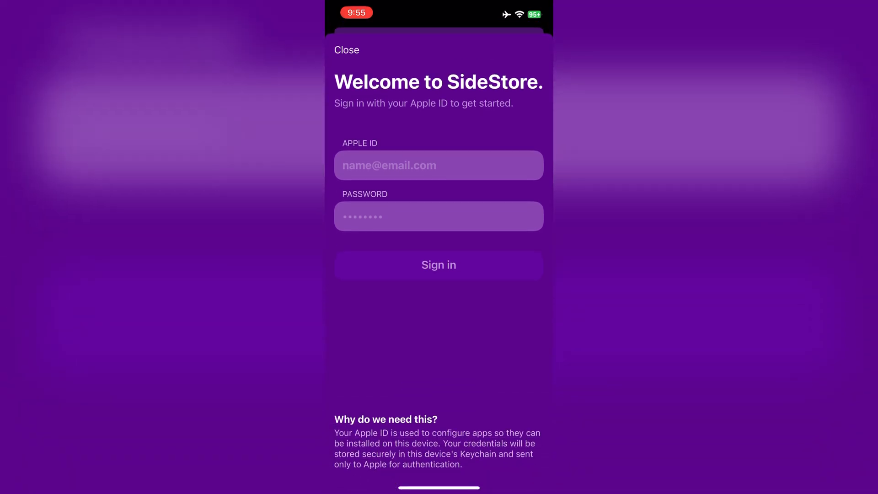
left_click(439, 264)
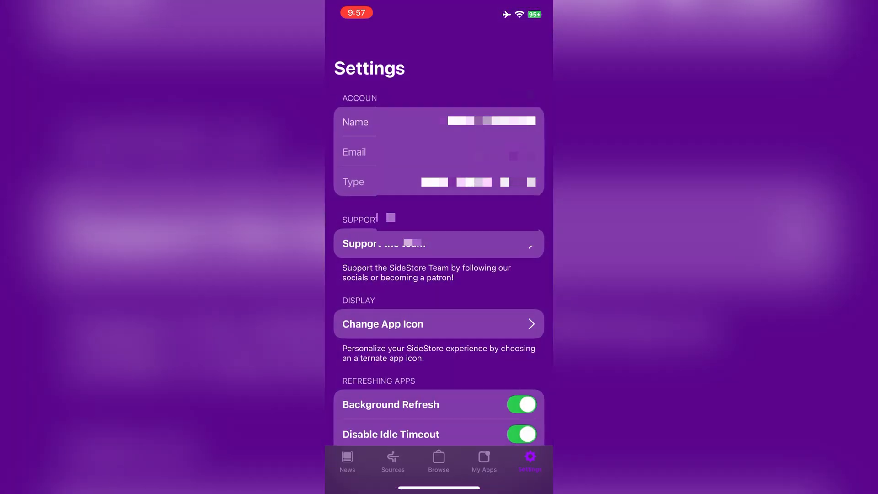
left_click(484, 458)
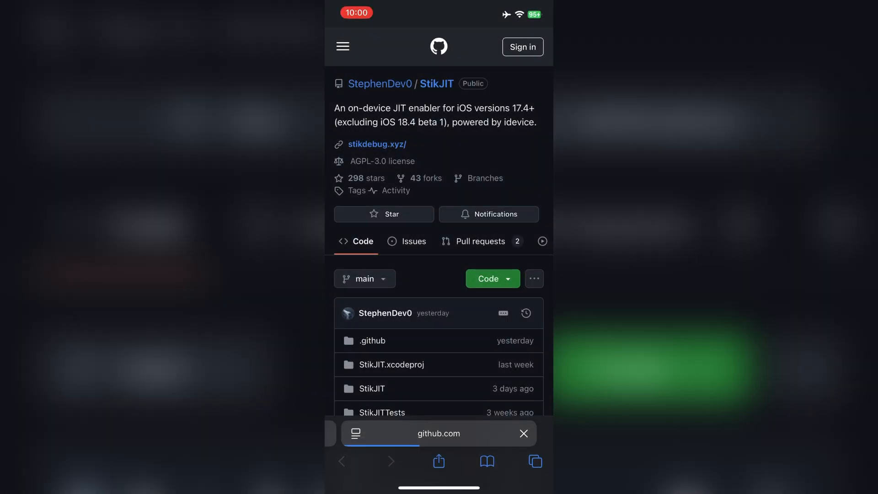
Scroll to the StikJIT release assets and confirm downloading StikJIT_1.3.2.ipa.
scroll("down", 3)
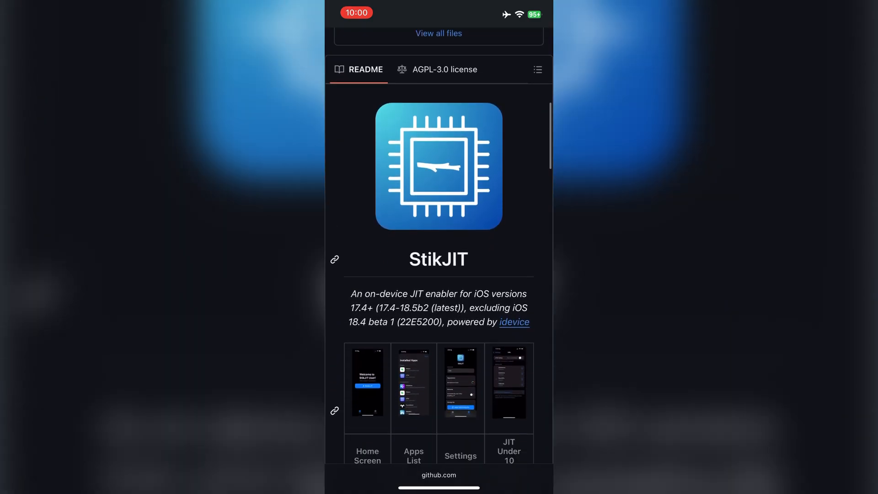
scroll("down", 3)
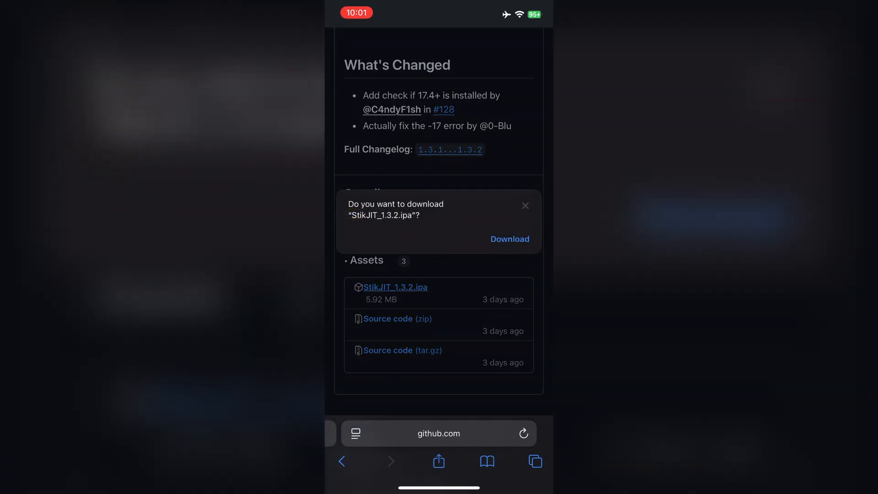
left_click(509, 239)
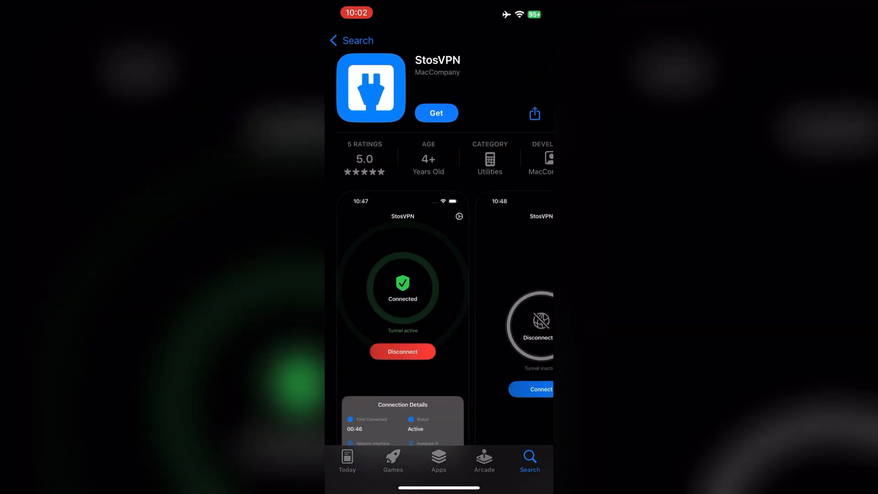
Get the StosVPN app from its App Store listing.
left_click(437, 113)
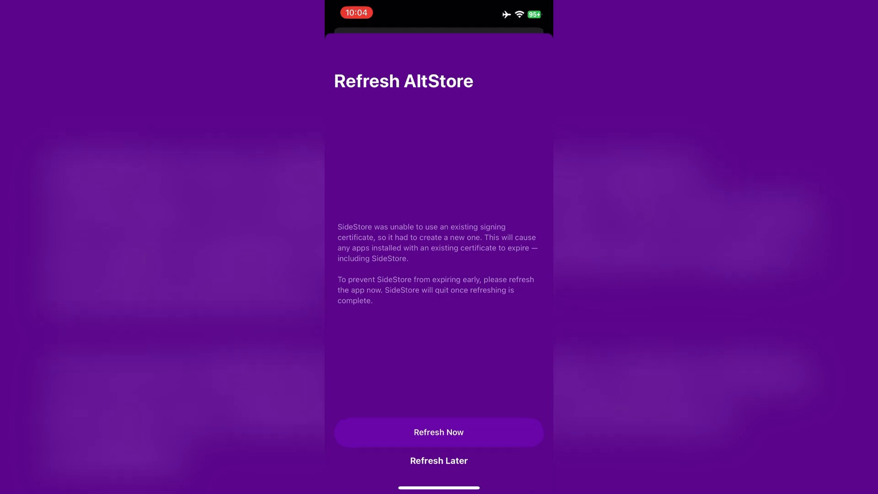
Answer SideStore's signing-certificate refresh prompt so StikJIT and SideStore show as active.
left_click(438, 460)
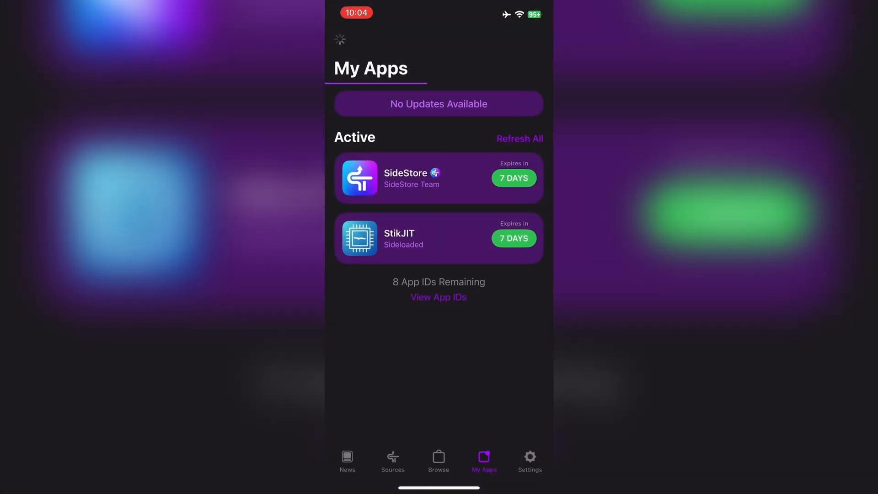